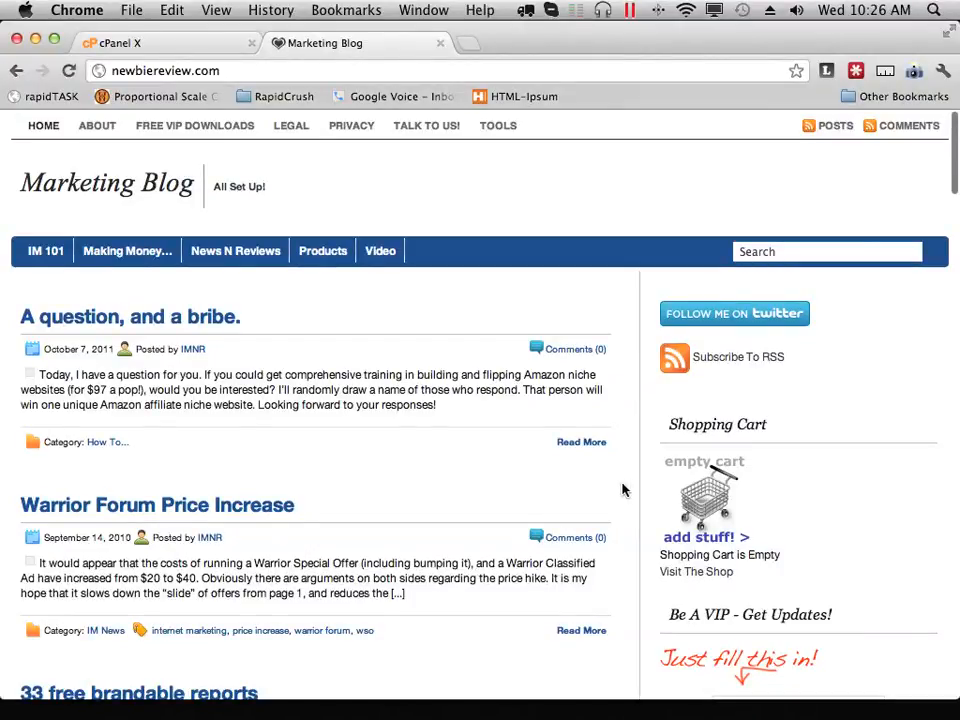
mouse_move(556, 476)
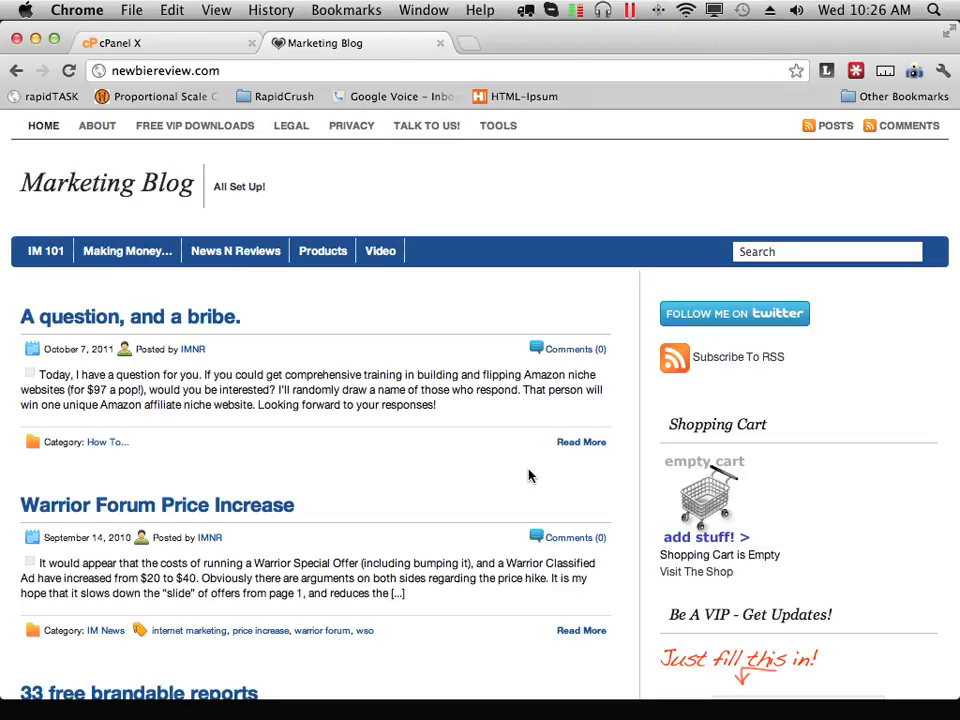
mouse_move(476, 468)
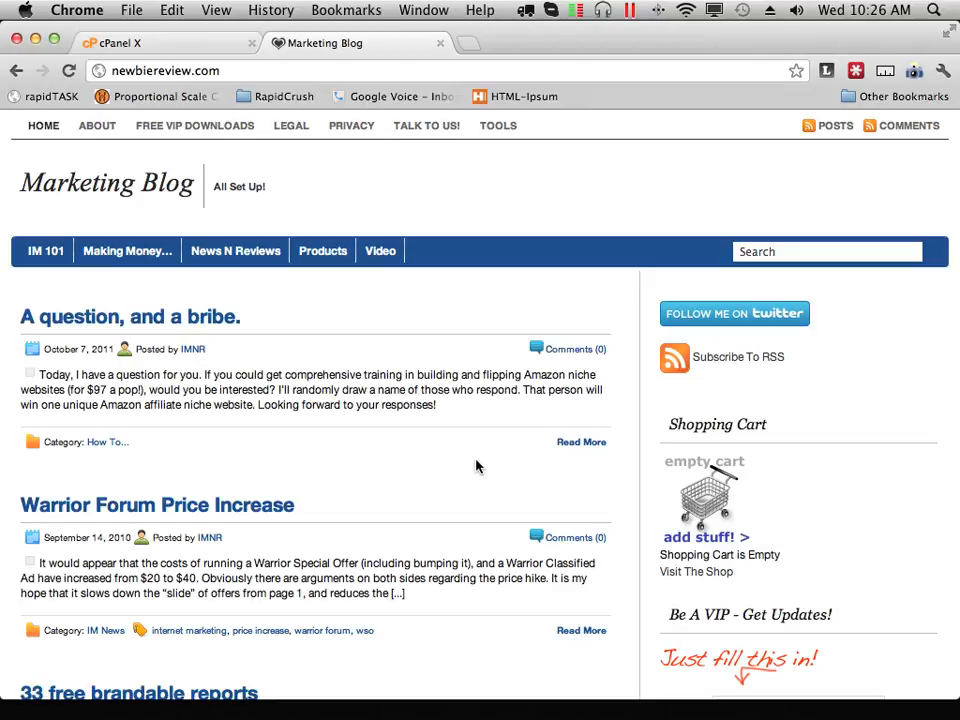
Drag wptwin.php from the local WPTwin-v3.5.3 folder into the remote public_html folder.
scroll(down, 3)
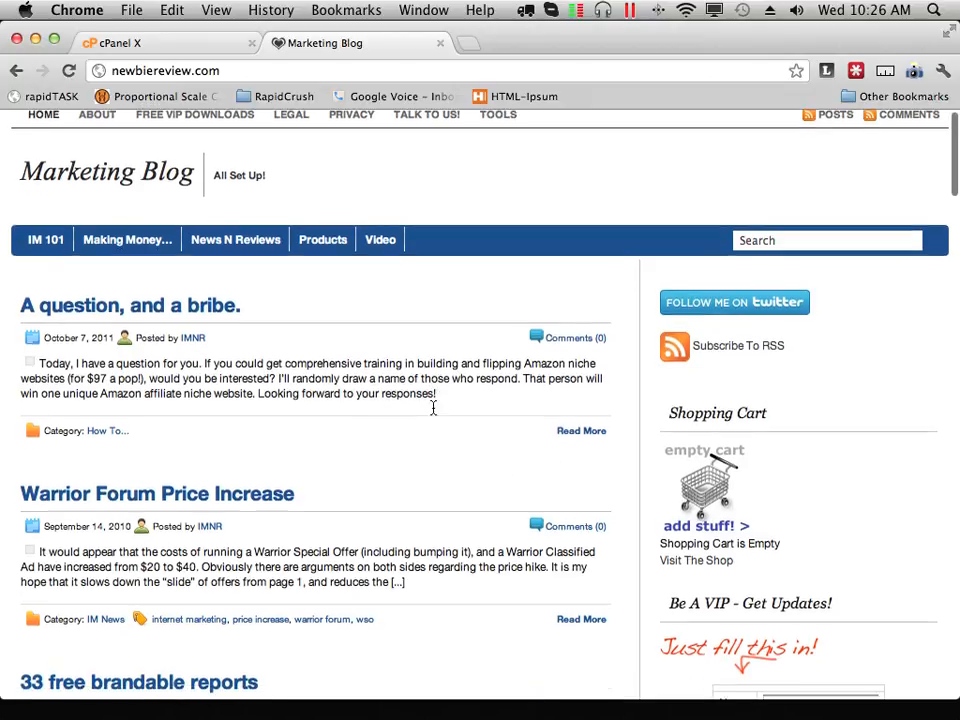
scroll(down, 3)
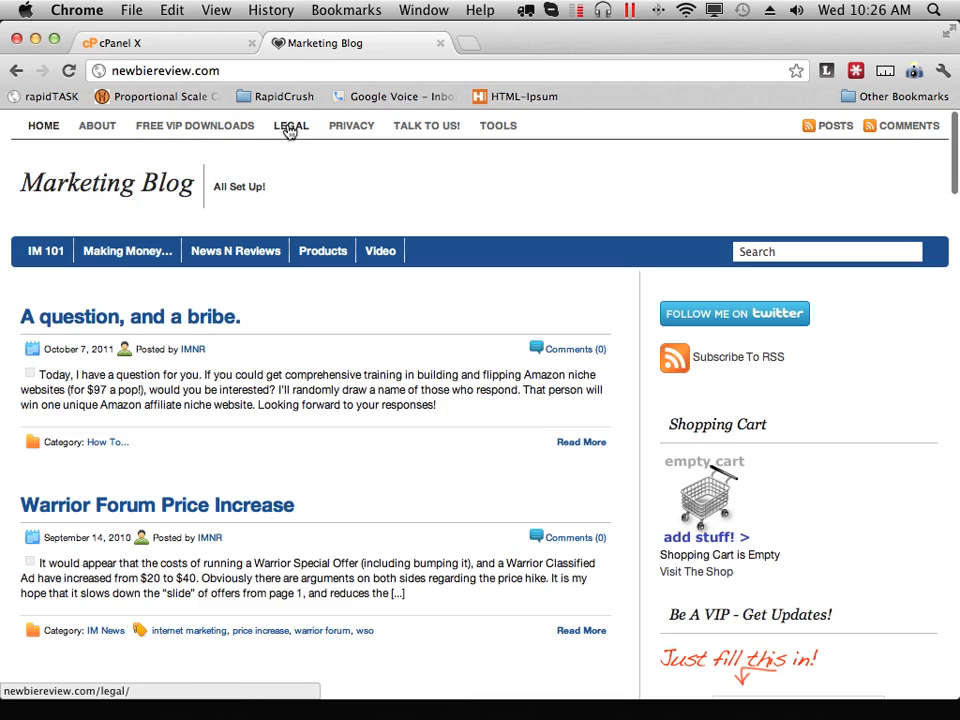
scroll(down, 3)
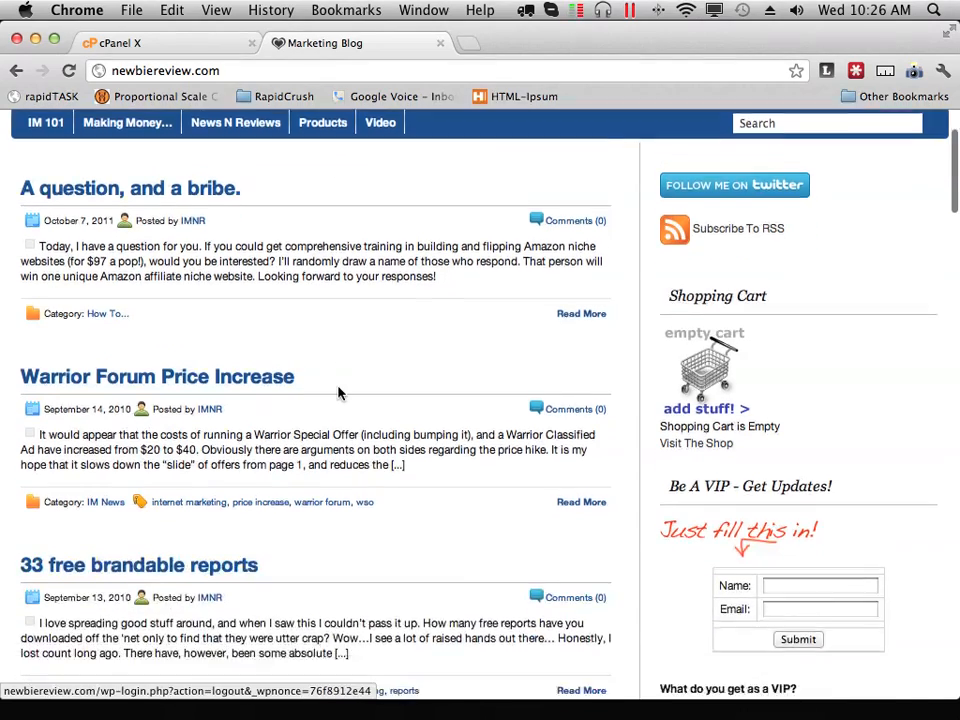
scroll(down, 3)
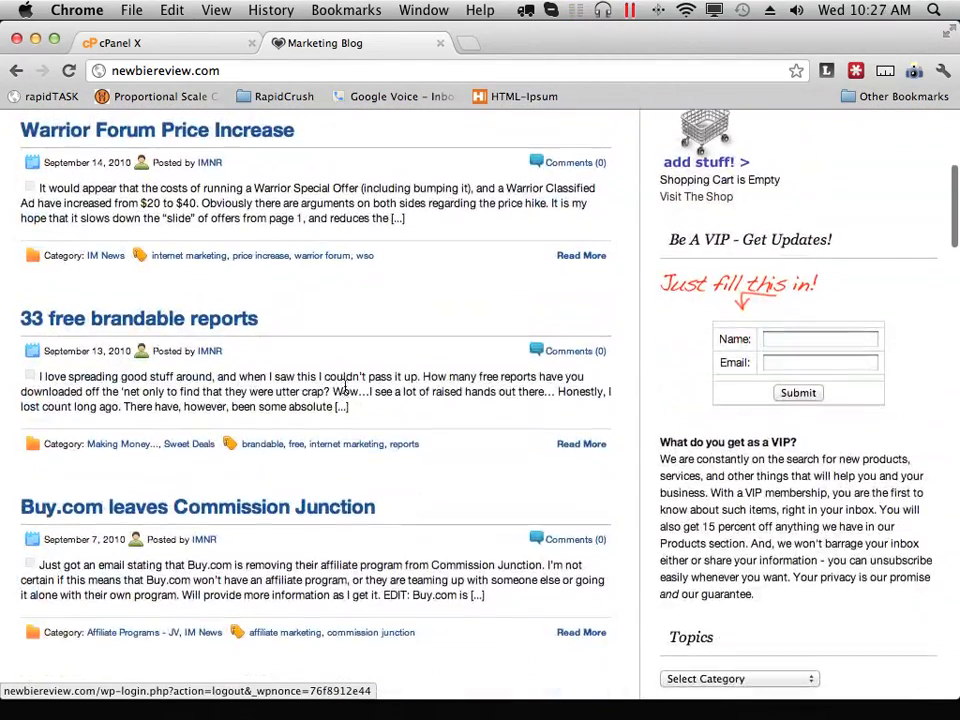
scroll(up, 3)
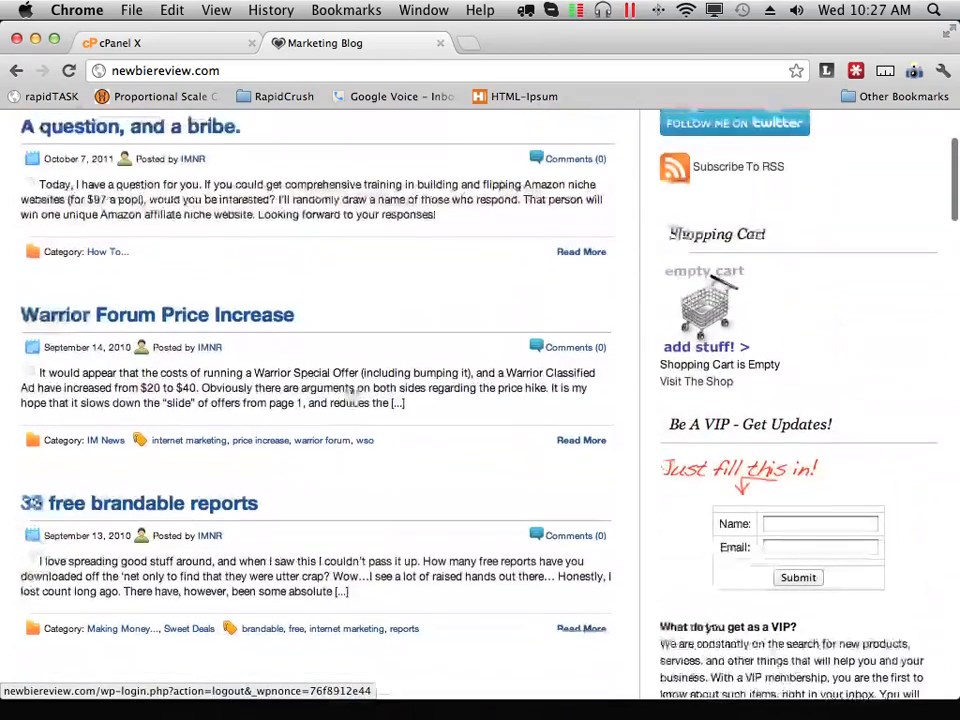
scroll(down, 3)
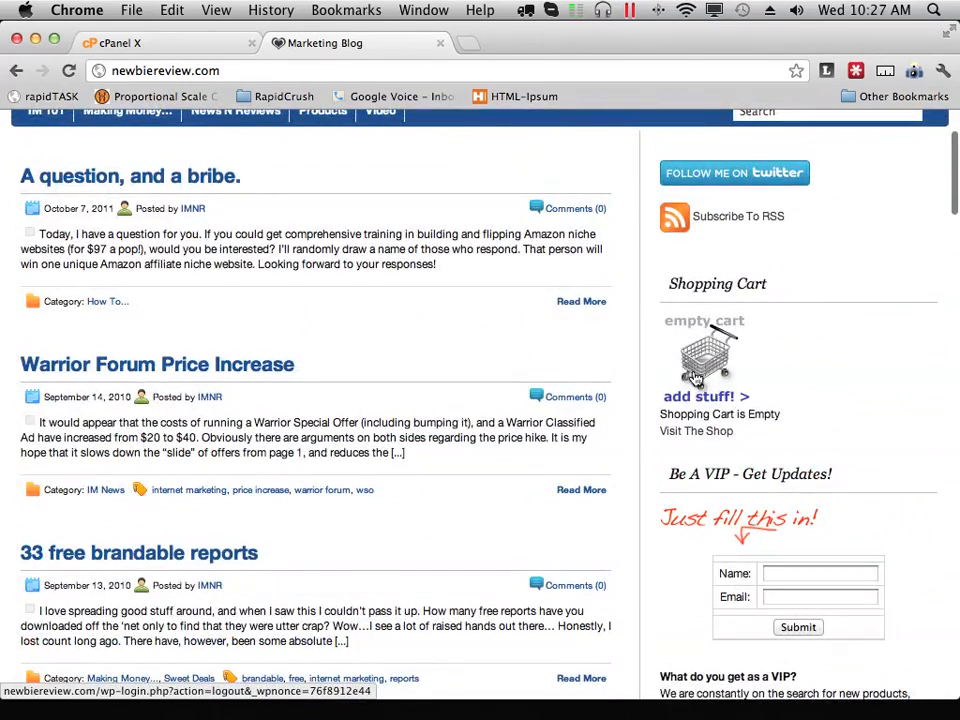
scroll(down, 3)
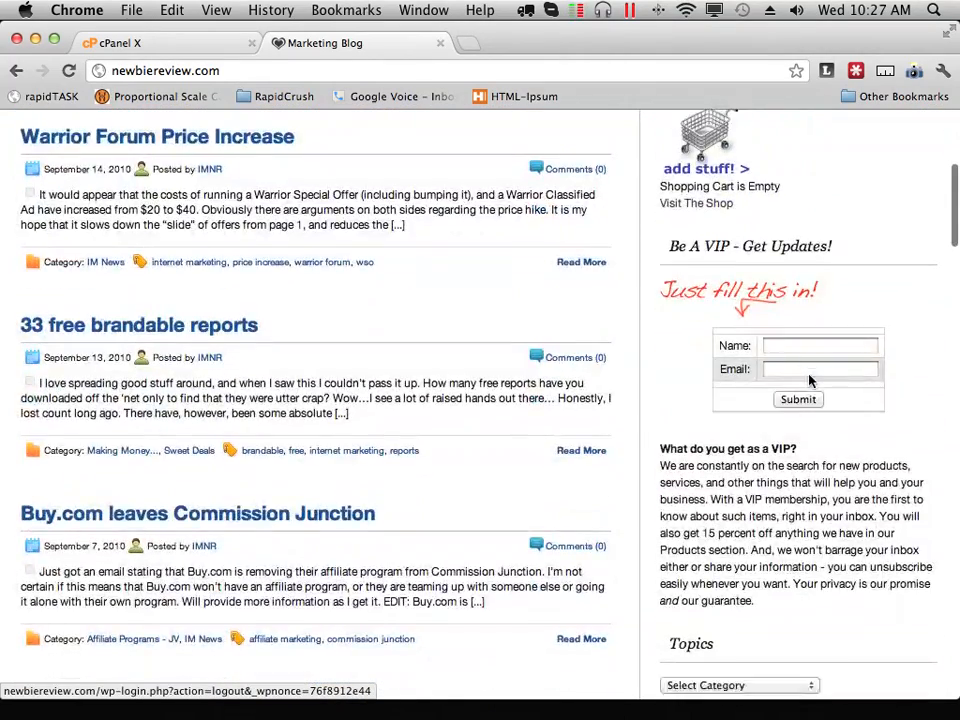
scroll(down, 3)
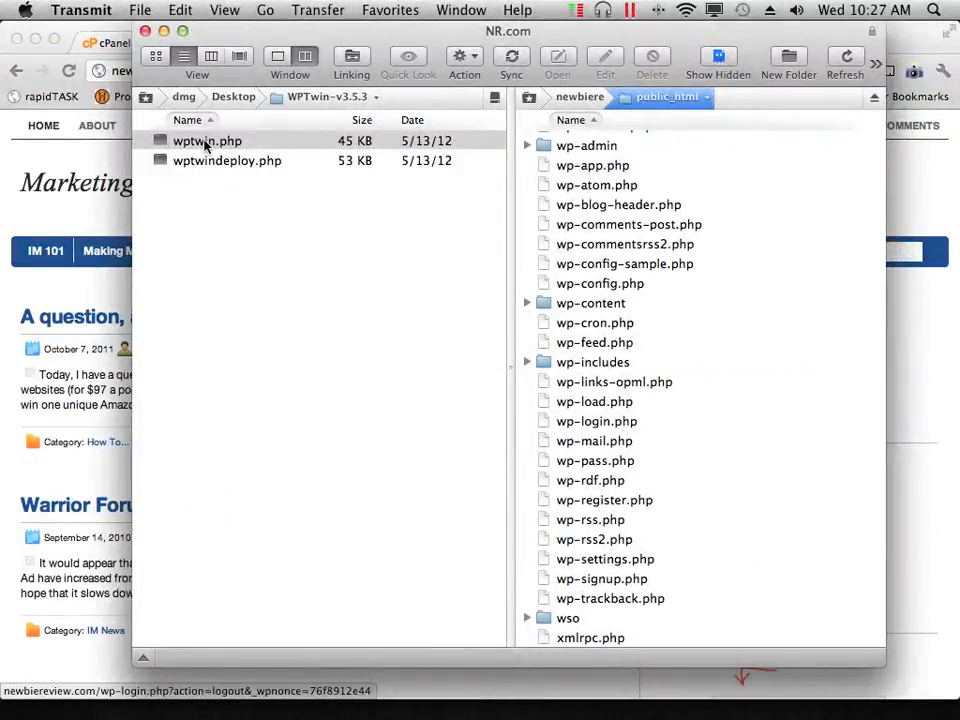
click(208, 140)
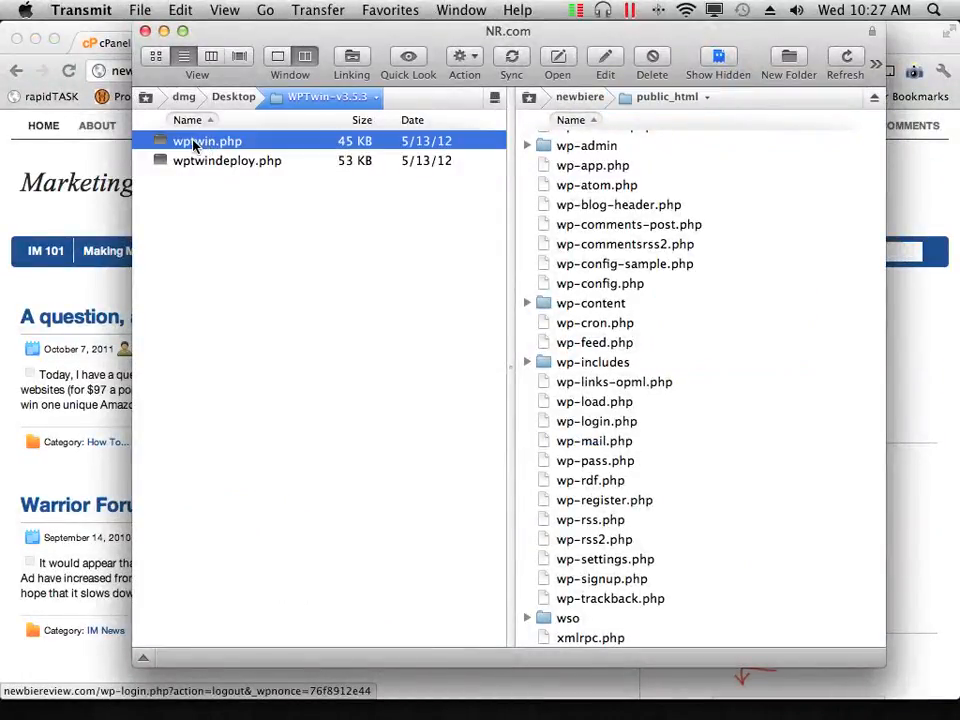
drag(208, 140, 750, 370)
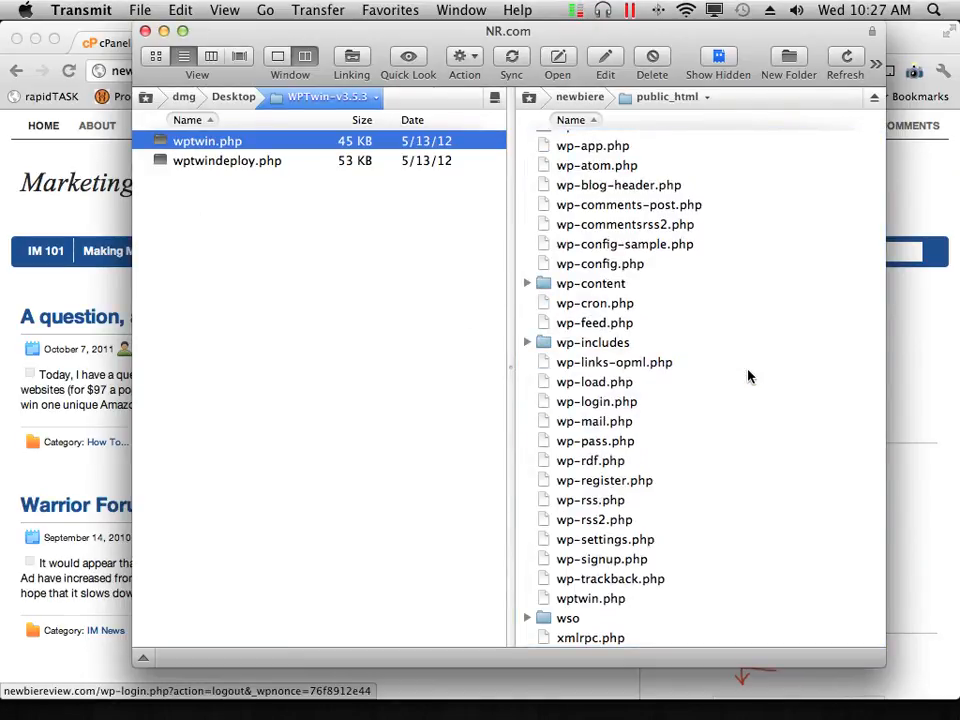
mouse_move(36, 218)
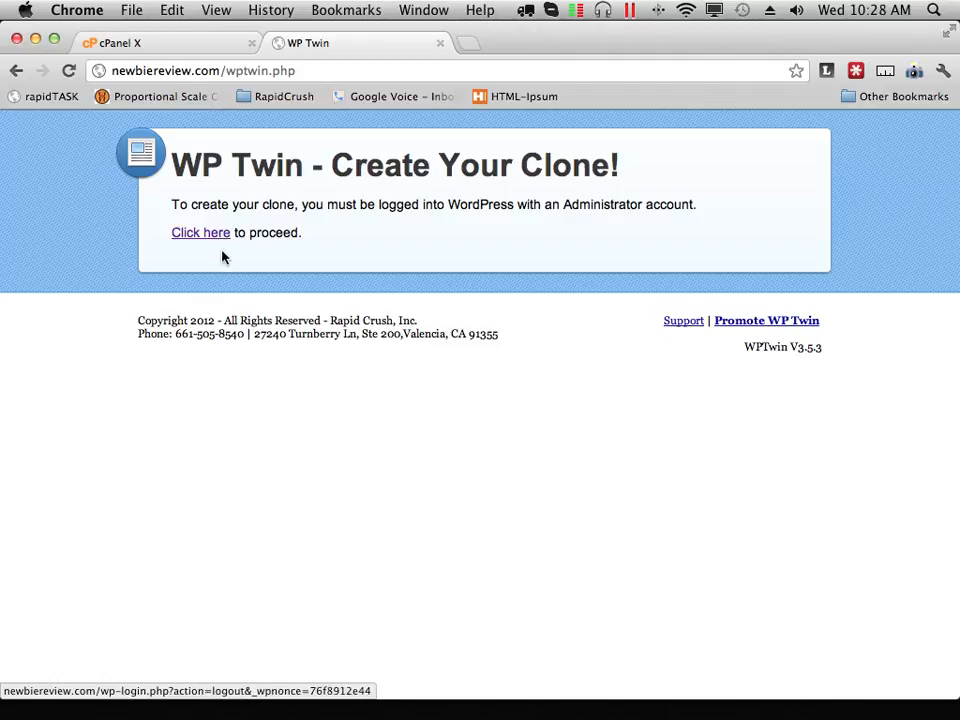
mouse_move(268, 252)
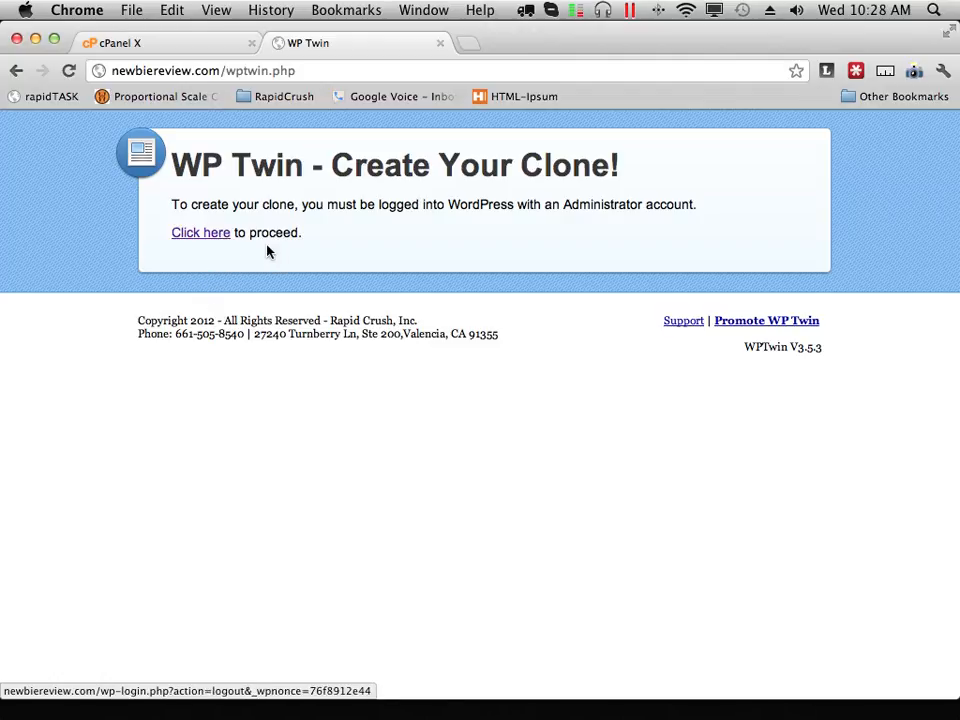
mouse_move(200, 238)
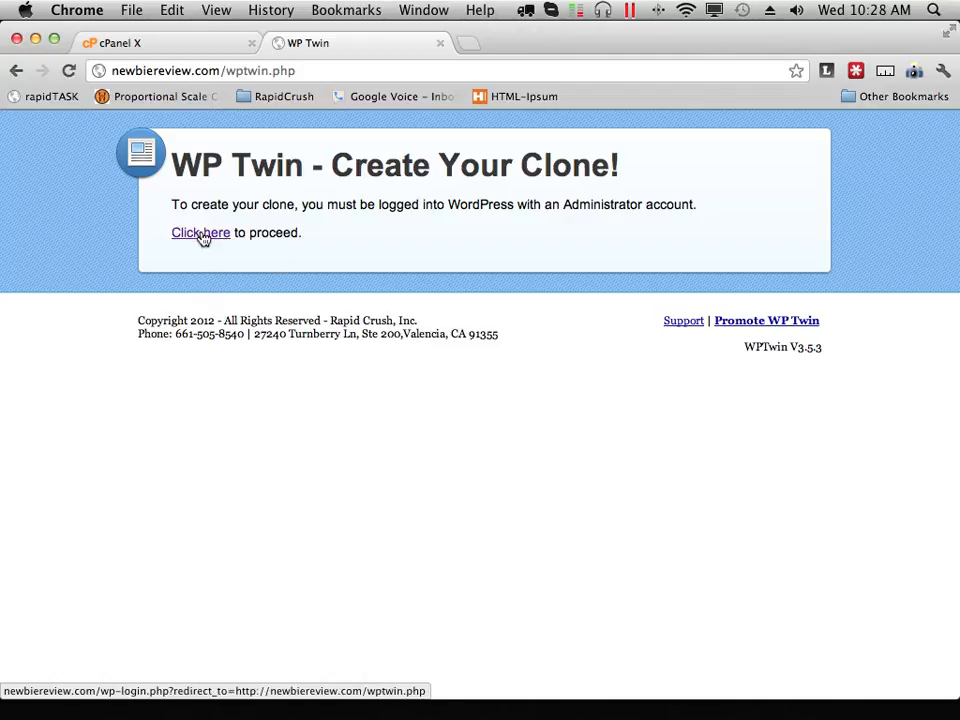
Follow the 'Click here' login link and focus the WordPress Username field.
click(200, 232)
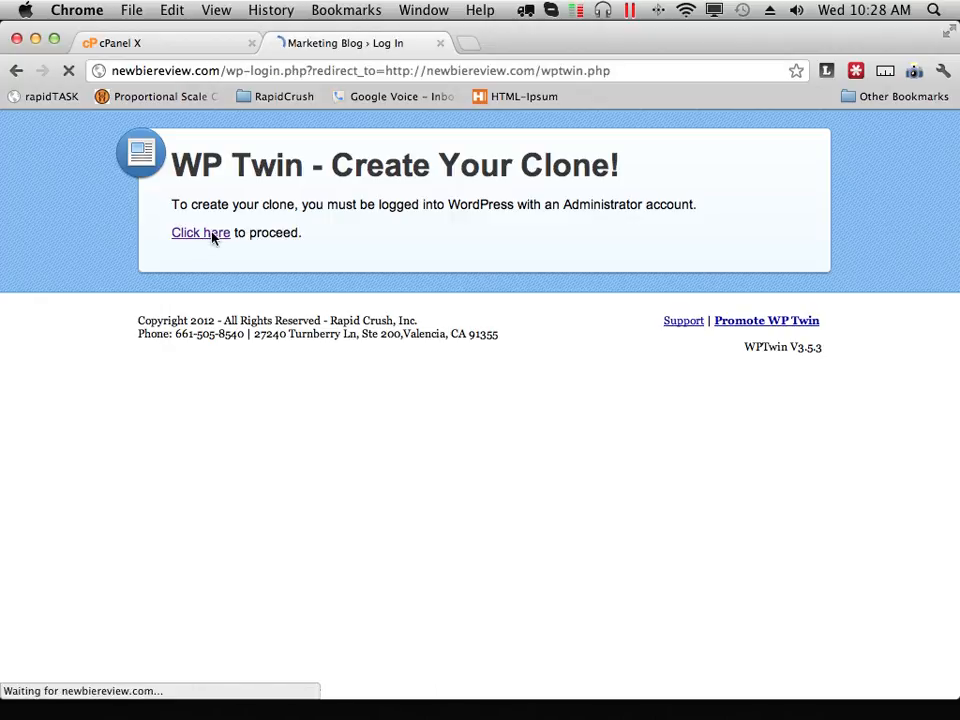
click(200, 232)
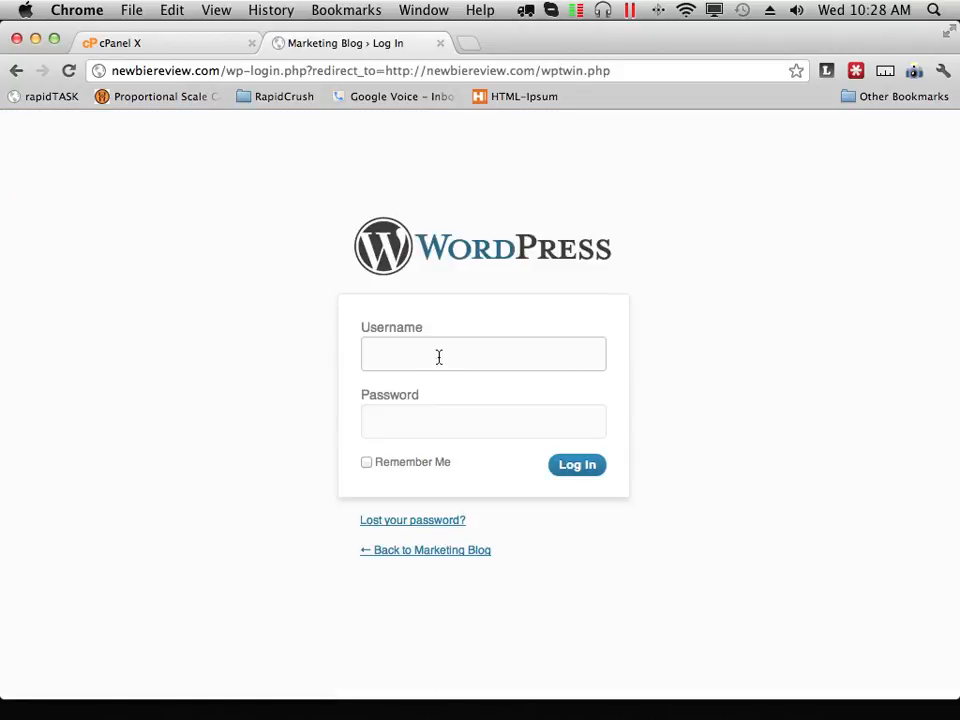
click(484, 354)
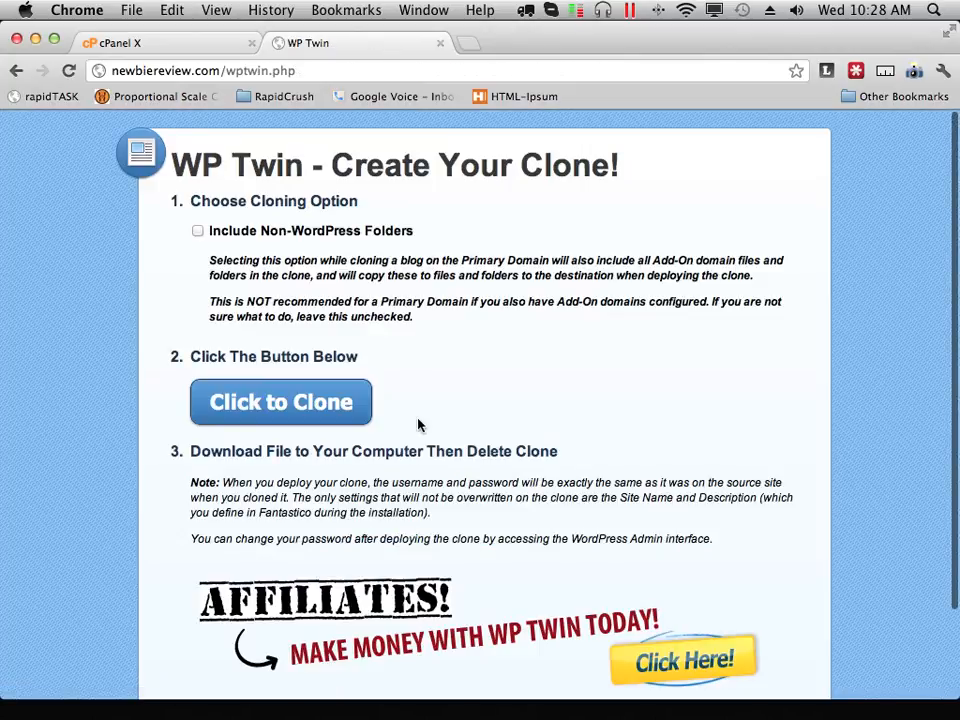
mouse_move(864, 472)
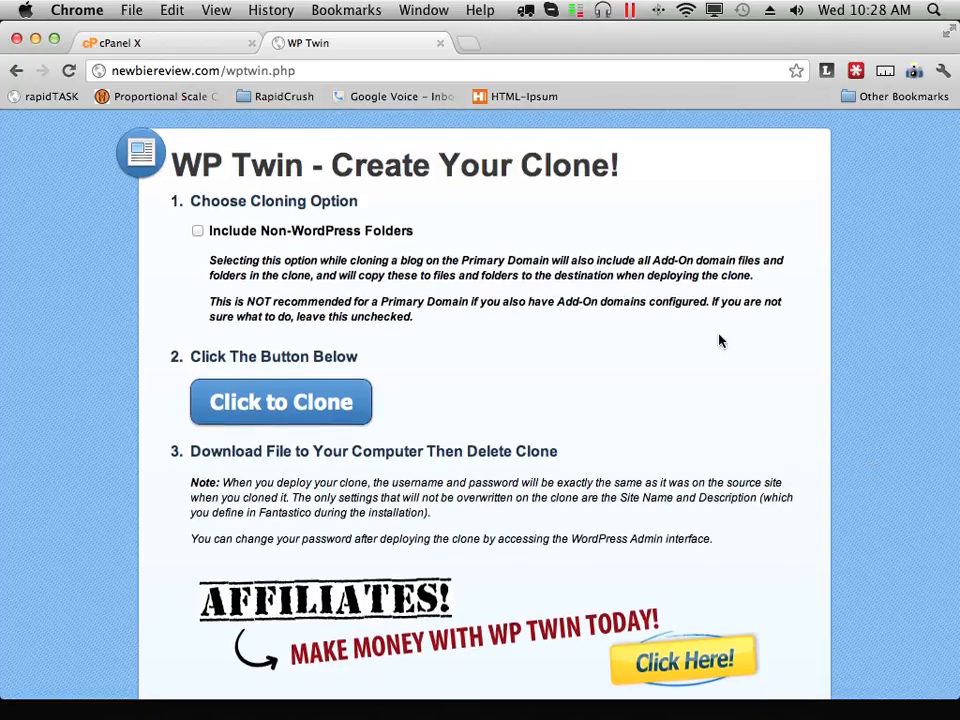
mouse_move(632, 448)
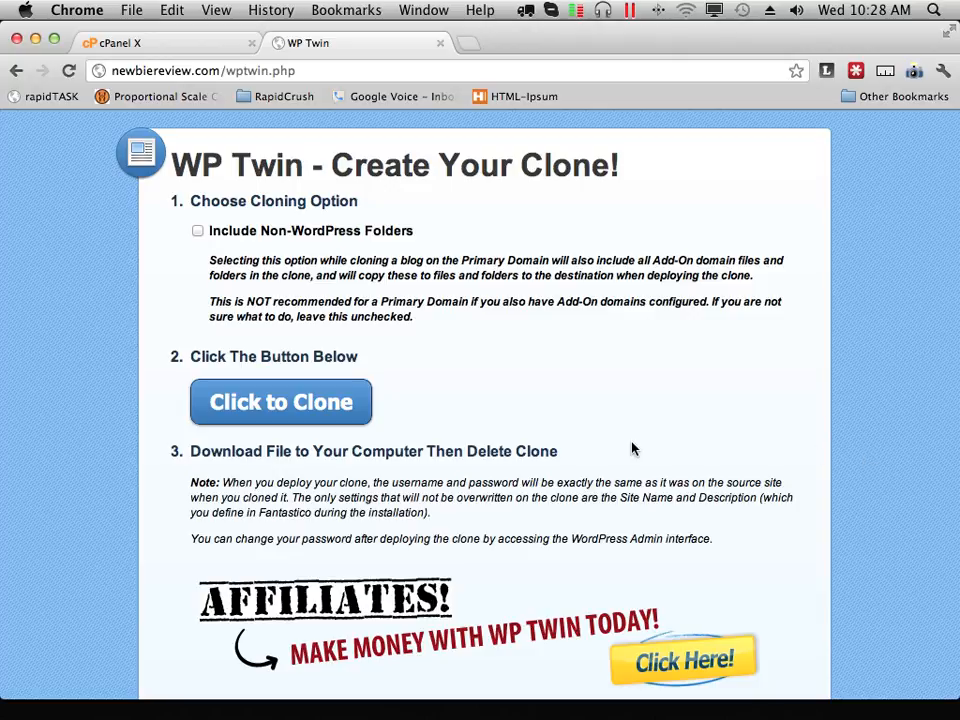
mouse_move(160, 452)
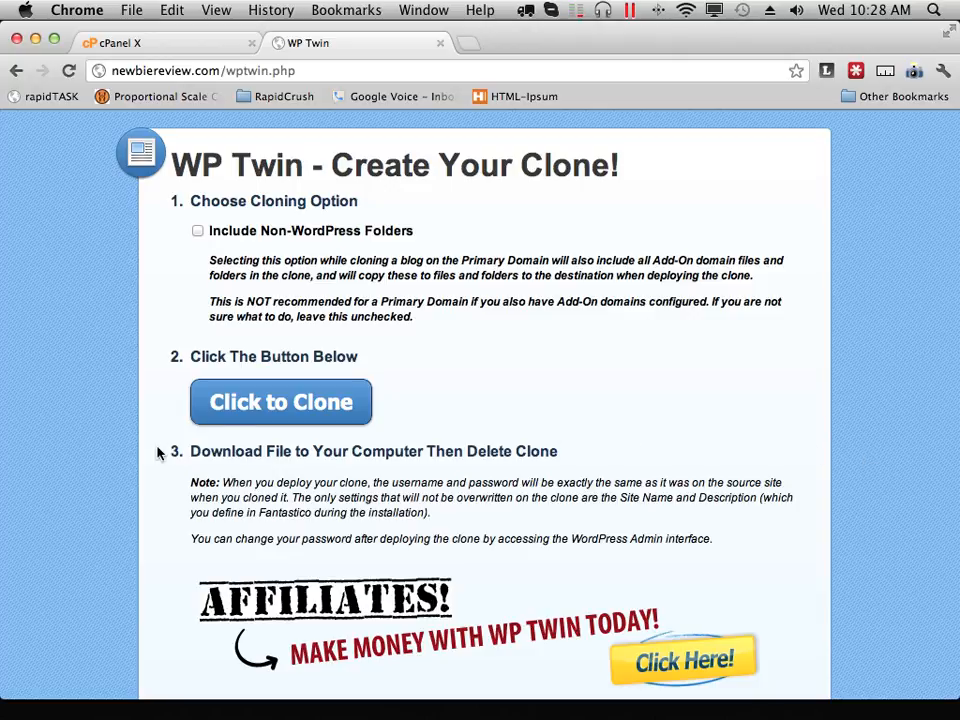
mouse_move(172, 340)
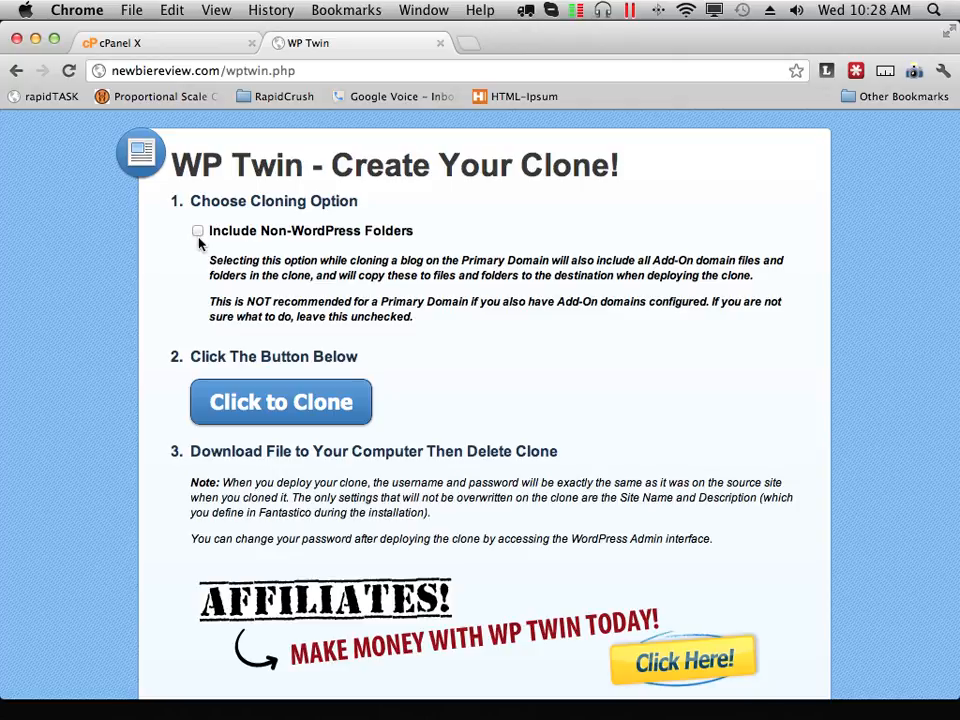
mouse_move(198, 238)
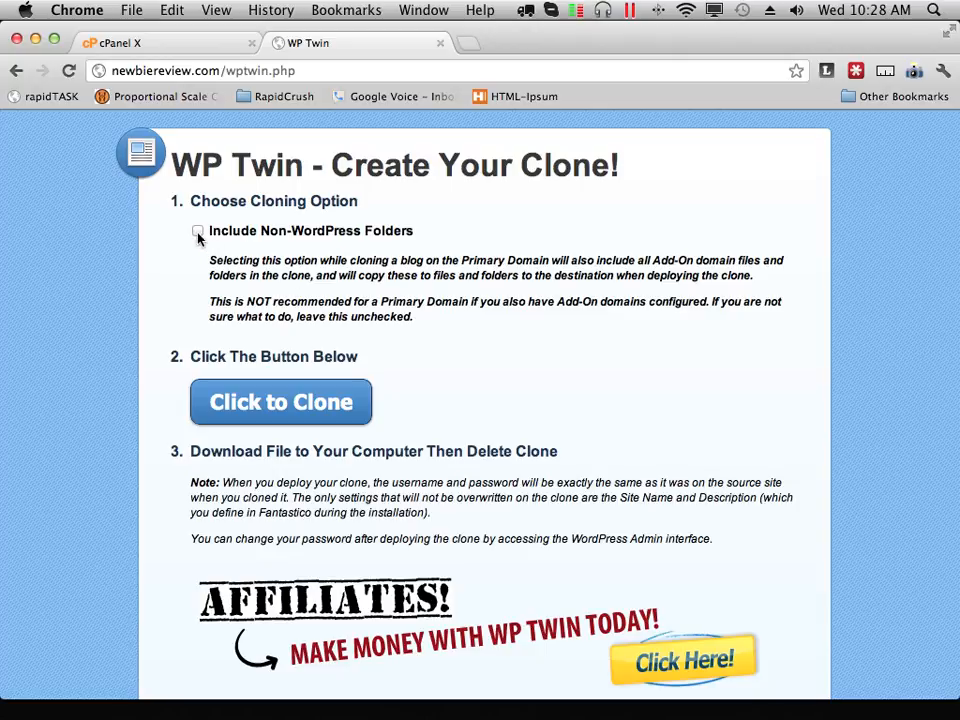
mouse_move(204, 258)
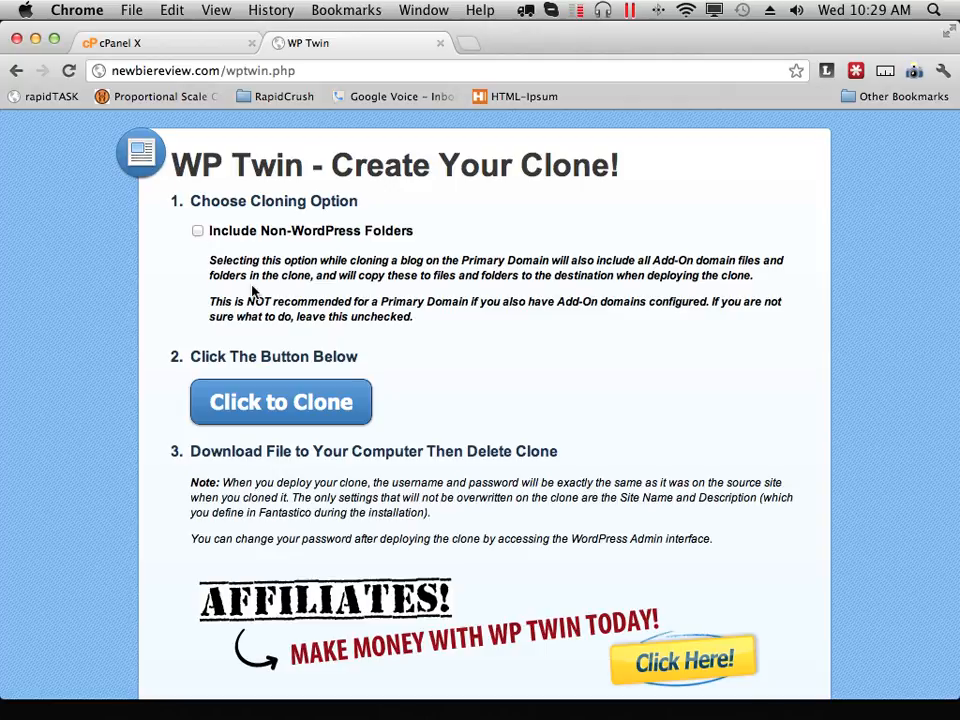
Tick the 'Include Non-WordPress Folders' option among the cloning options.
scroll(down, 3)
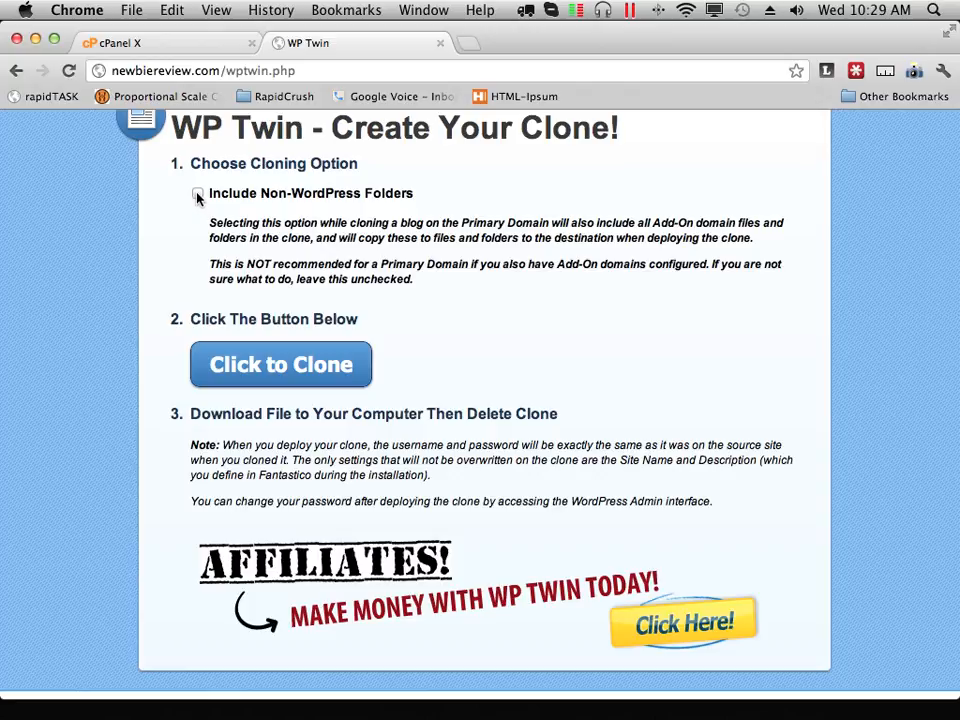
click(196, 192)
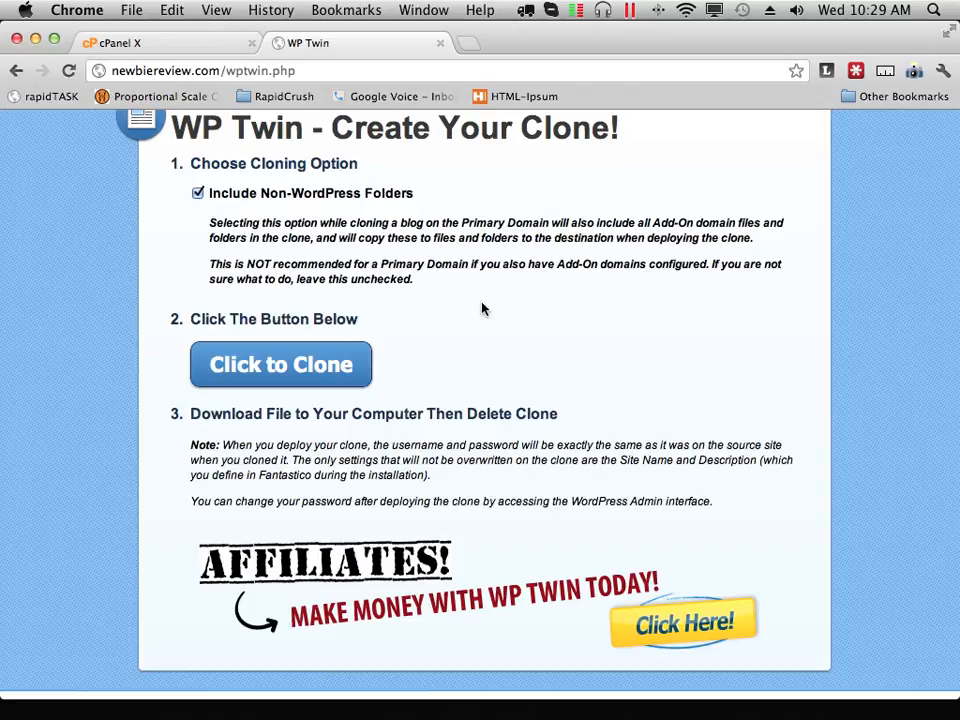
scroll(down, 3)
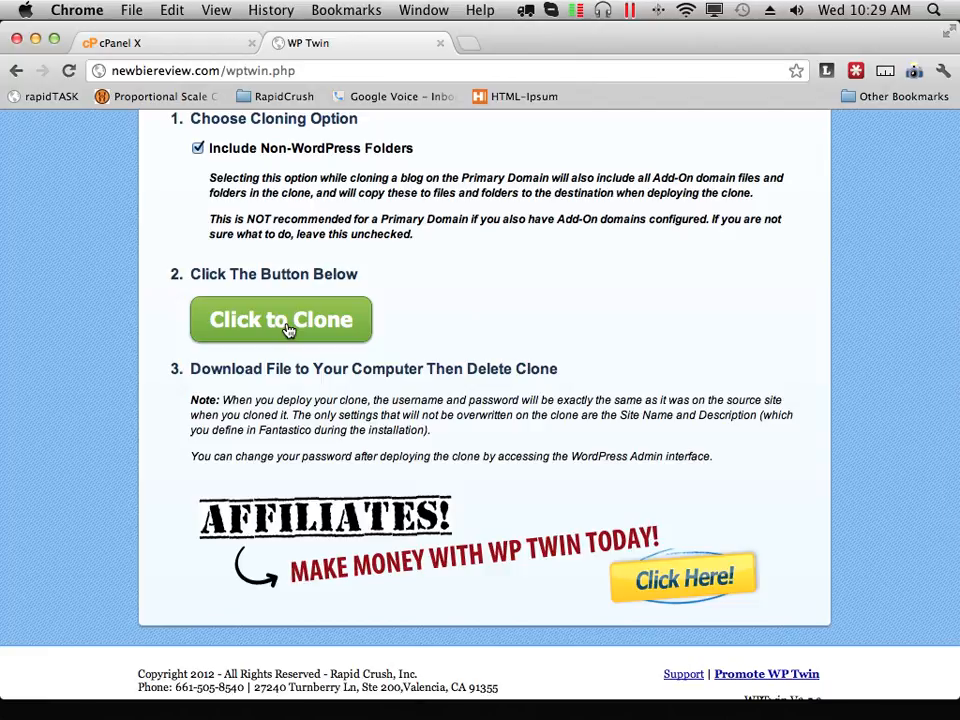
Run 'Click to Clone', download the clone archive and save it to the Desktop.
click(280, 320)
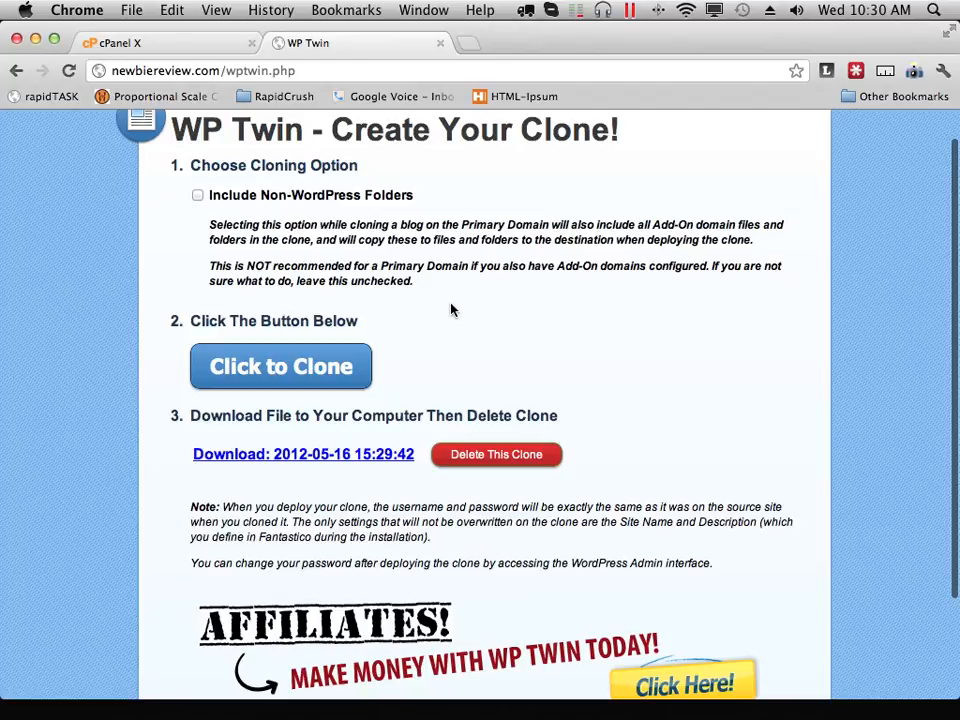
scroll(down, 3)
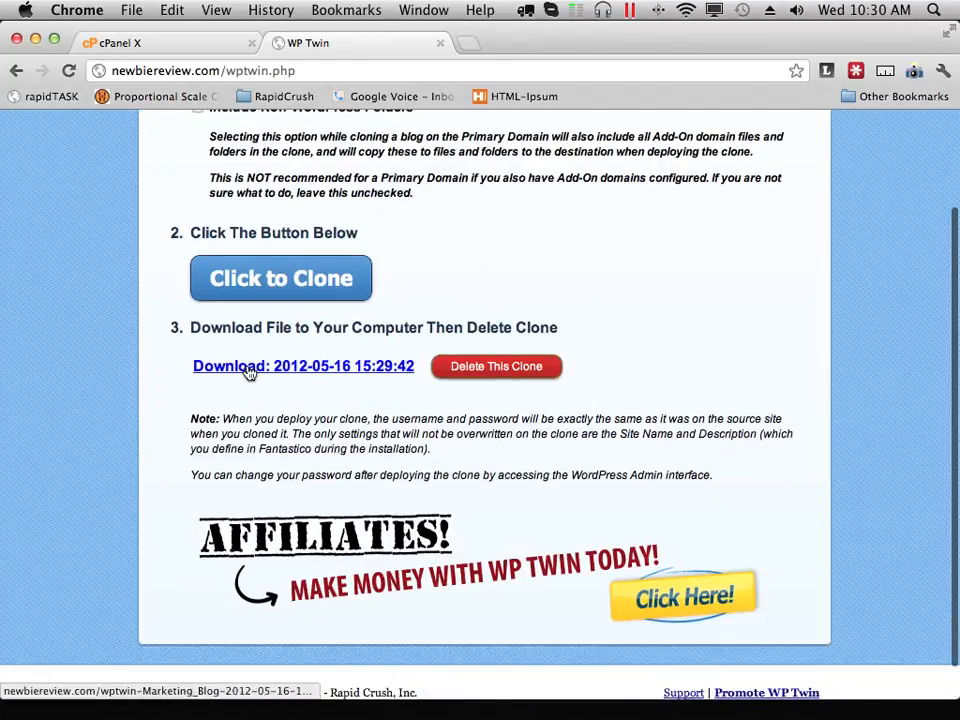
mouse_move(330, 372)
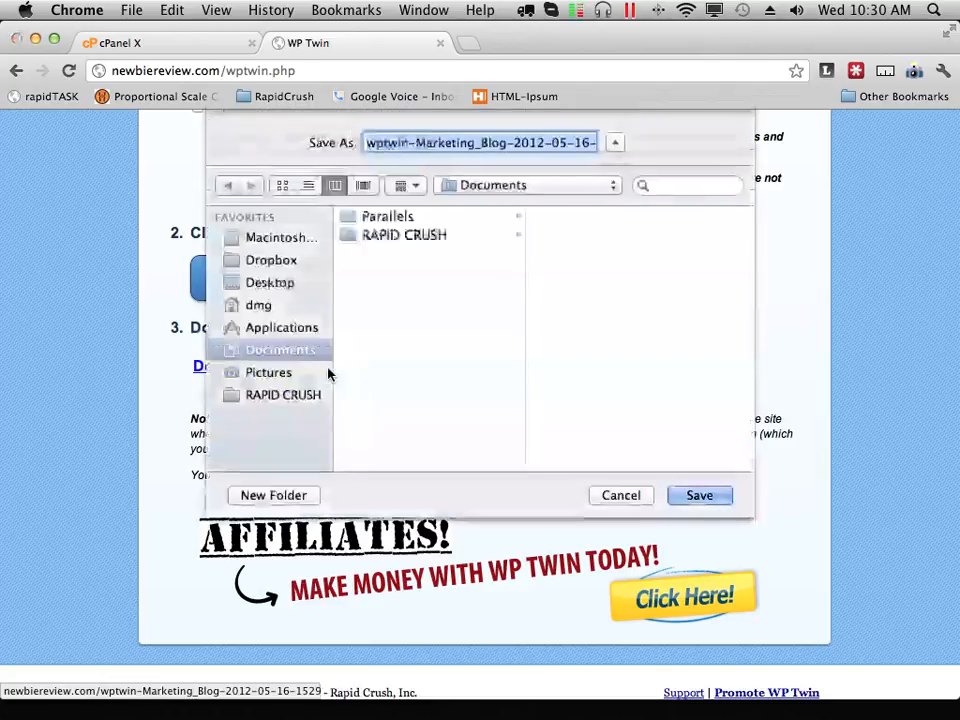
click(272, 282)
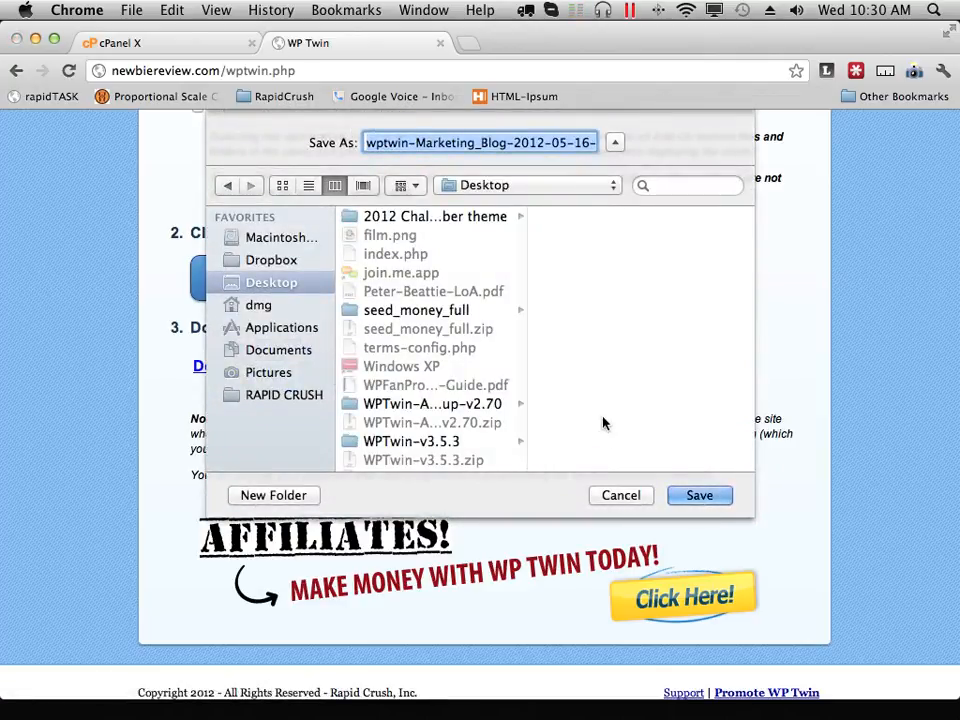
click(700, 496)
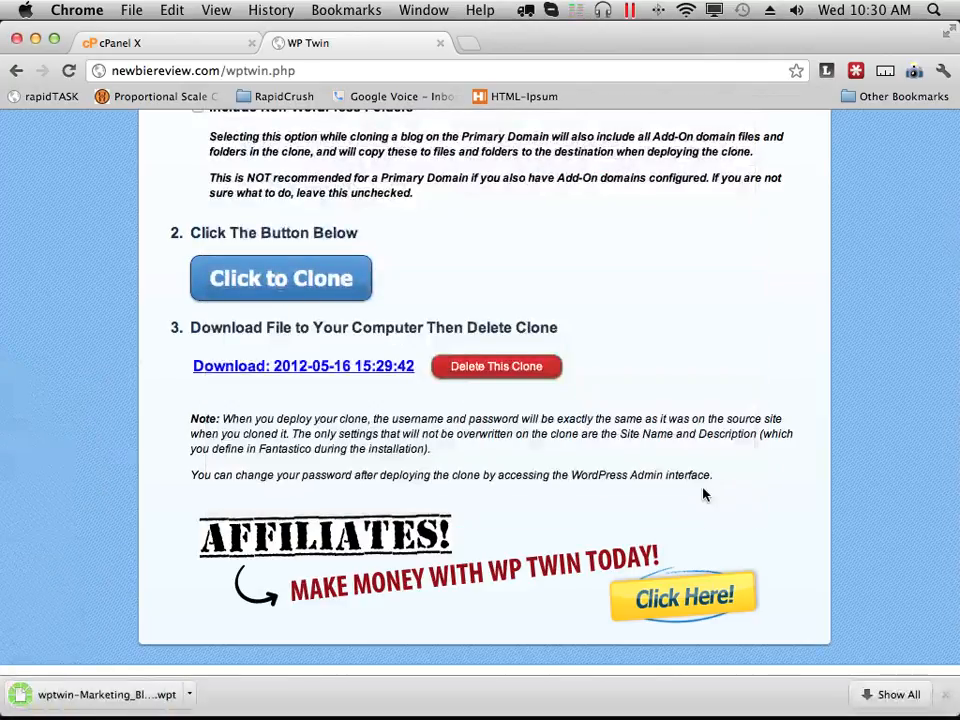
mouse_move(364, 394)
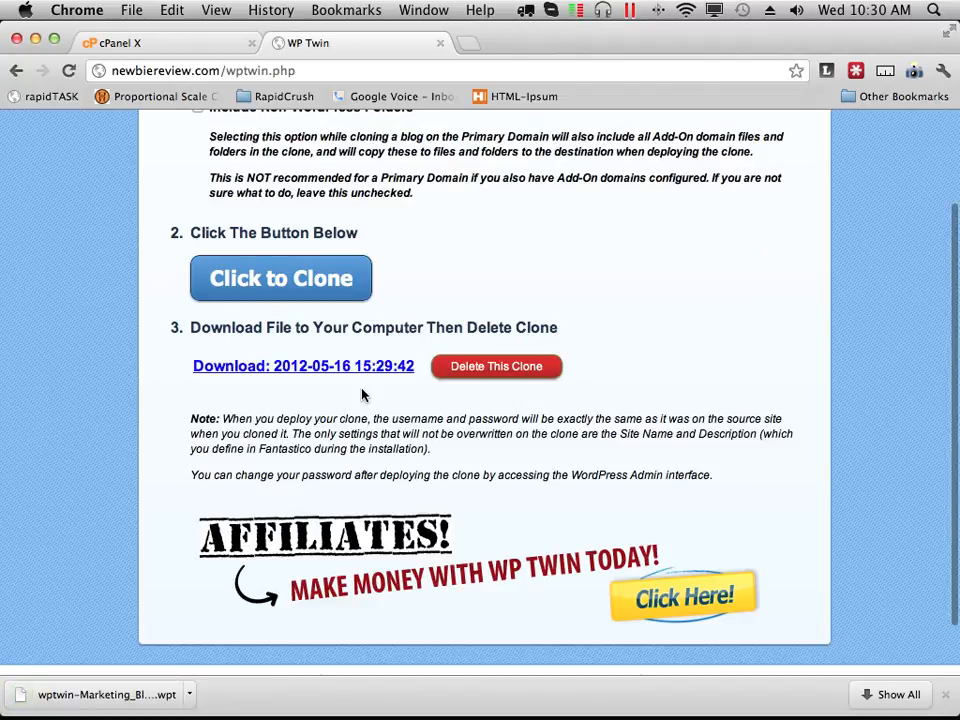
mouse_move(476, 408)
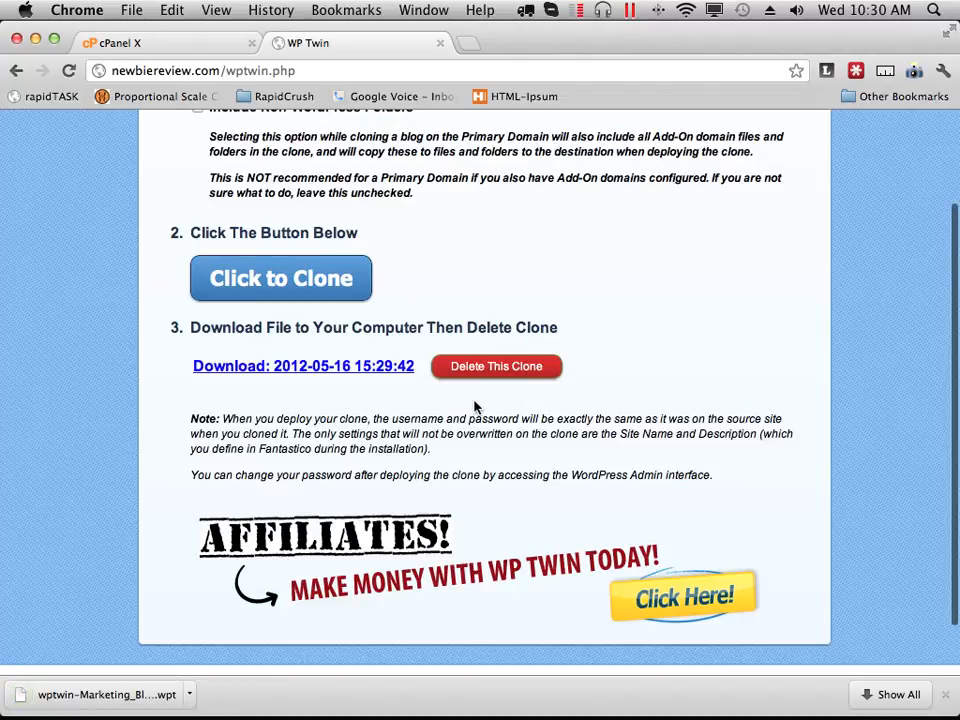
mouse_move(496, 368)
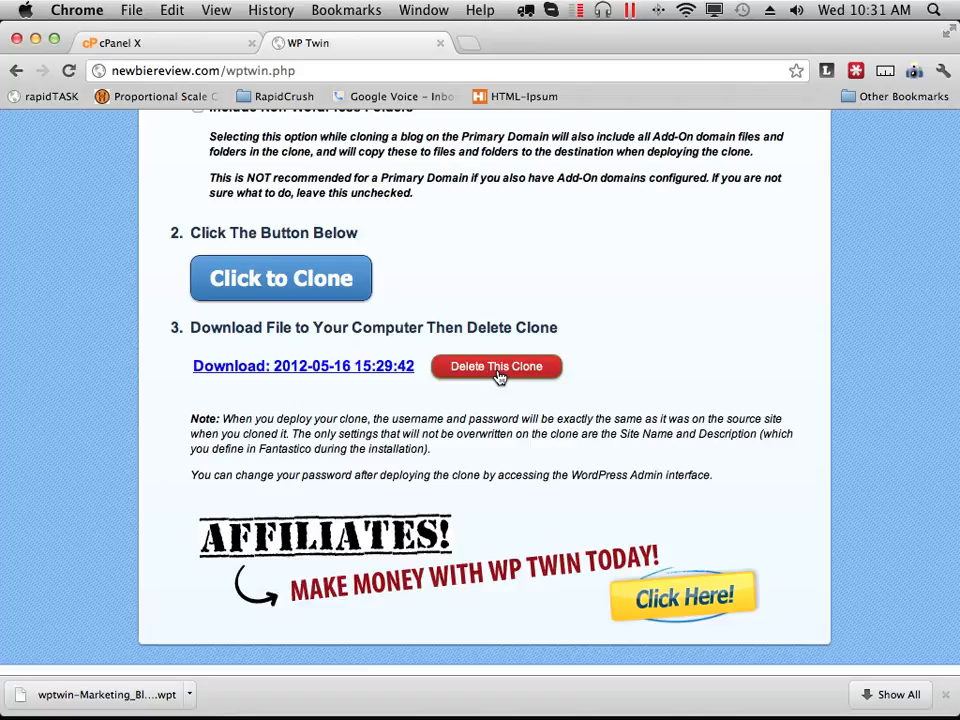
mouse_move(490, 370)
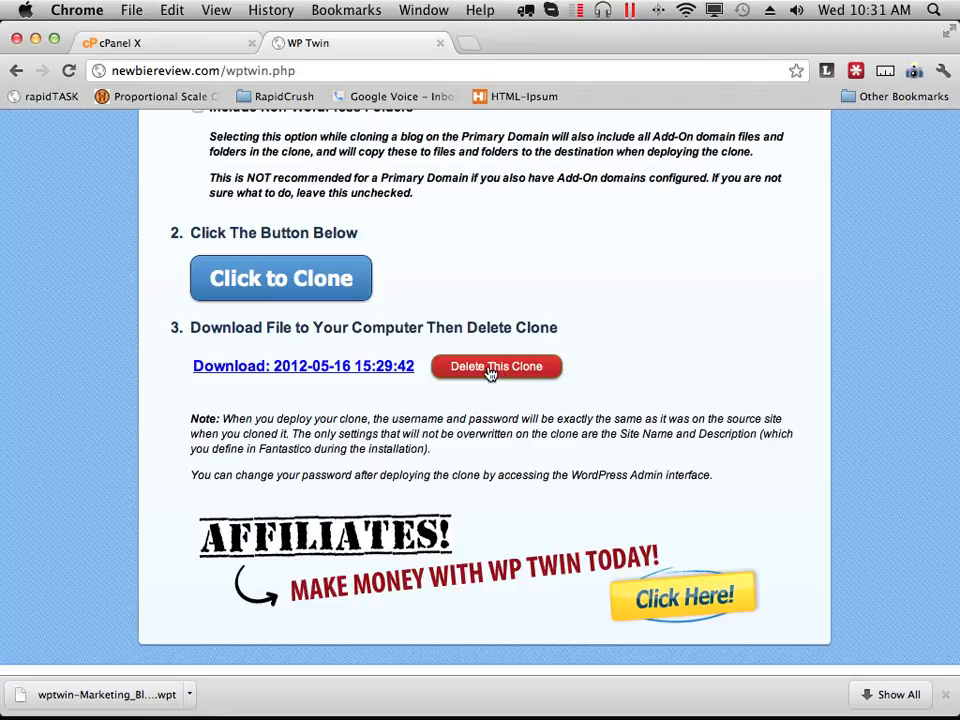
mouse_move(496, 390)
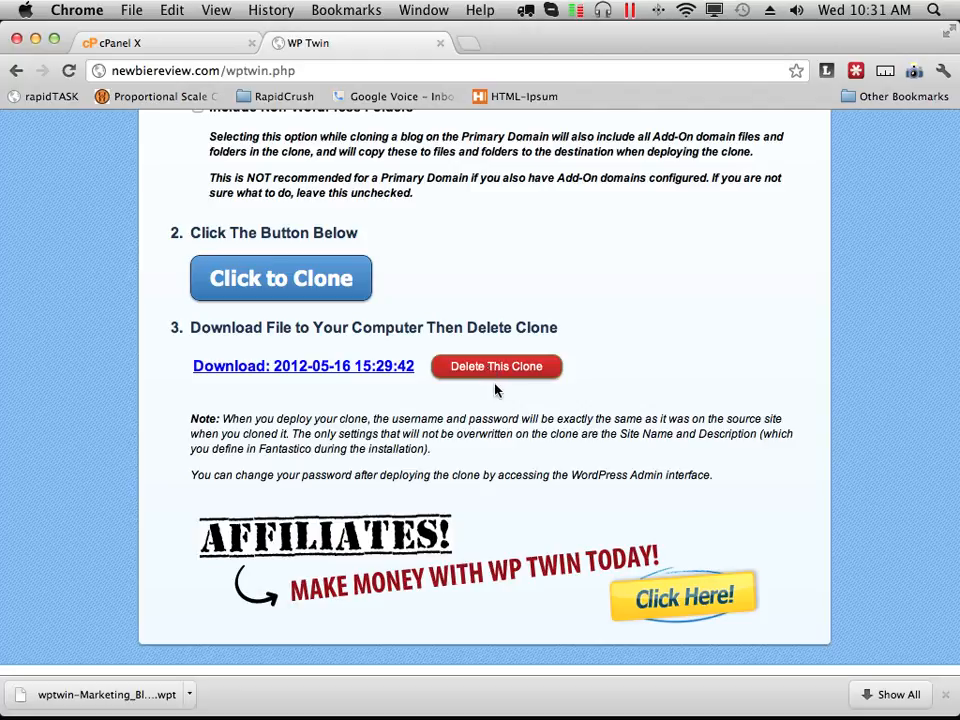
mouse_move(498, 370)
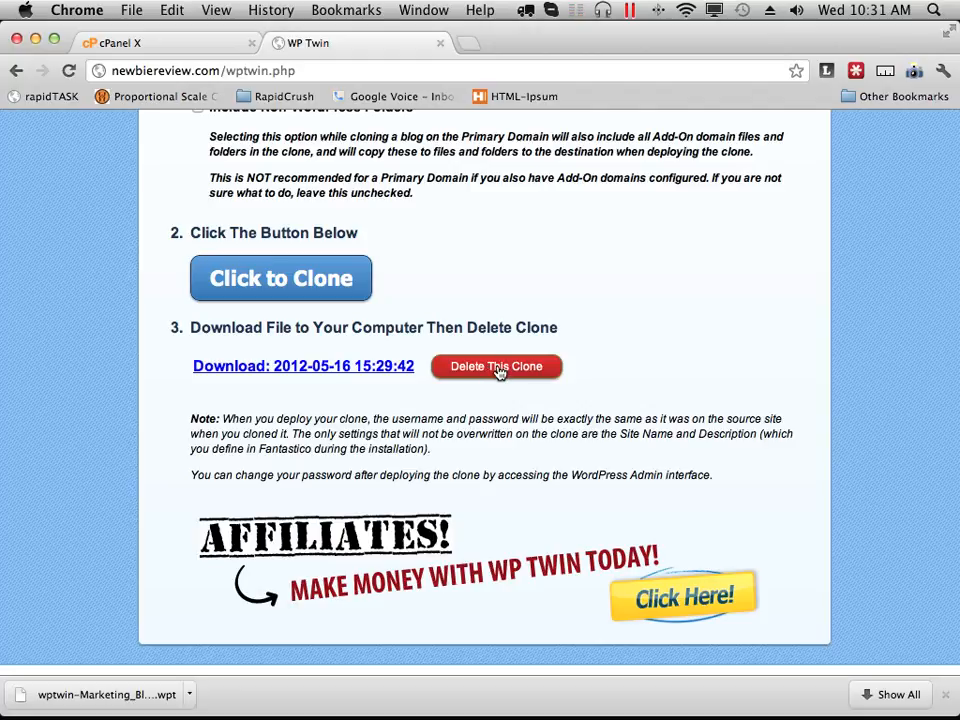
Delete the clone from the server with the red 'Delete This Clone' button.
click(496, 366)
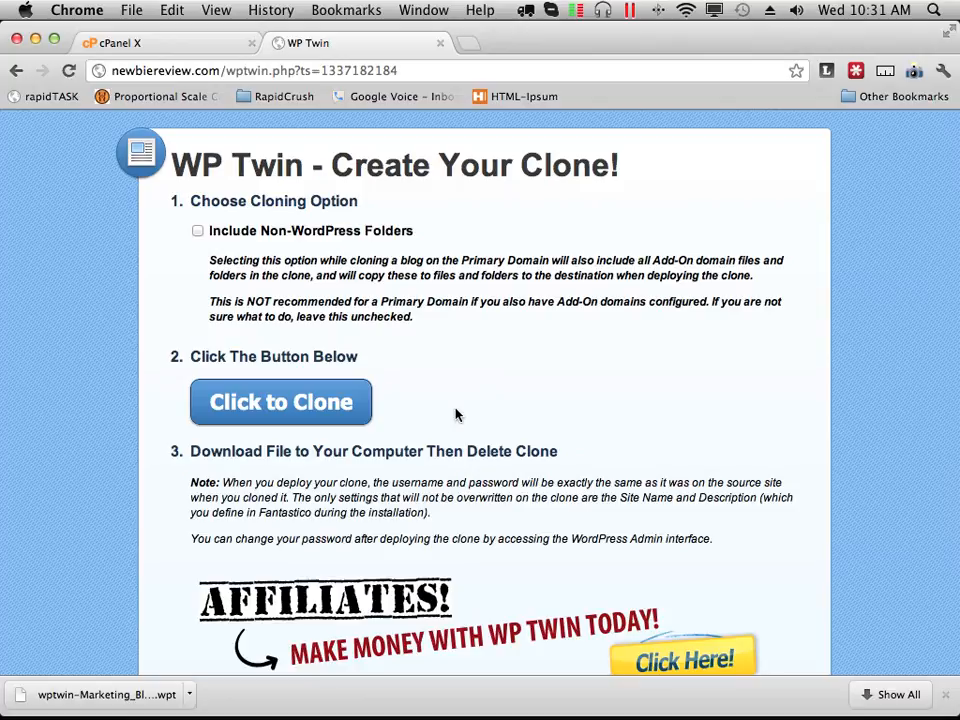